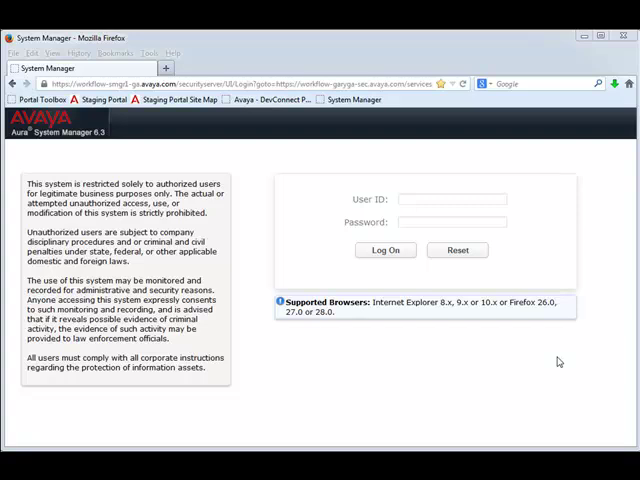
mouse_move(468, 273)
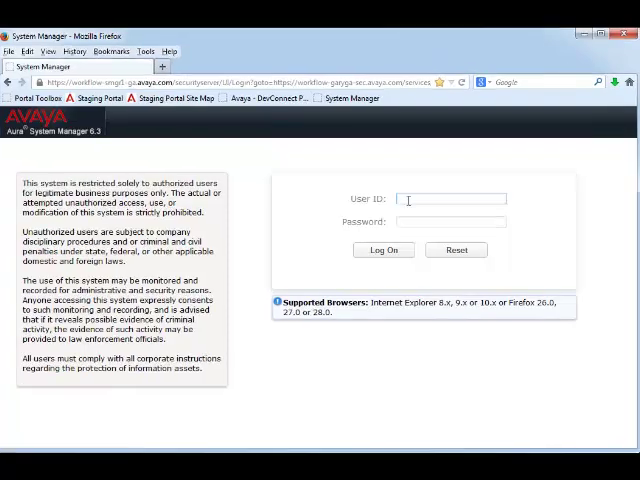
- Log on to System Manager as admin
type("admin")
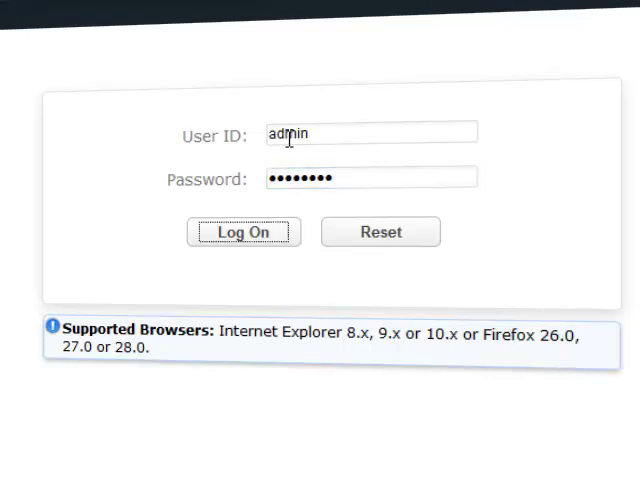
left_click(243, 231)
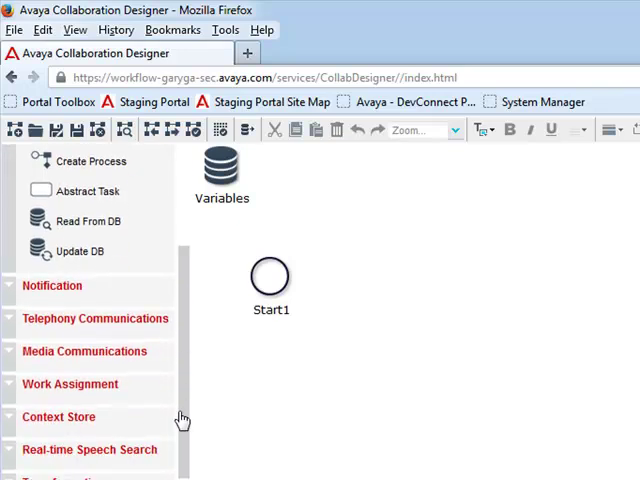
- Expand the Notification palette group to list email, text message, log message and alarm tasks
left_click(52, 285)
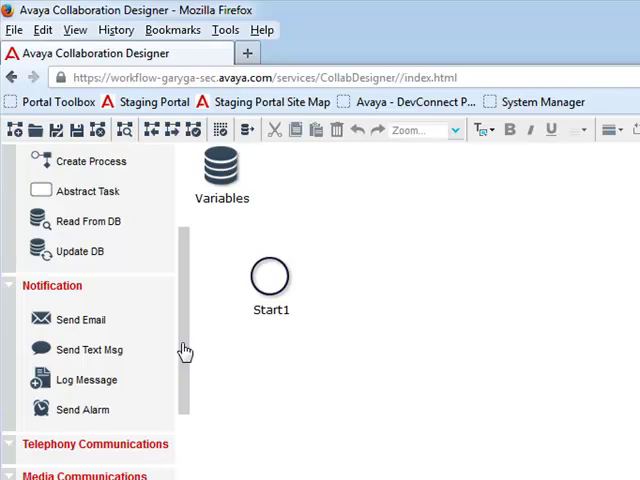
- Expand the Telephony Communications group in the palette
scroll("down", 3)
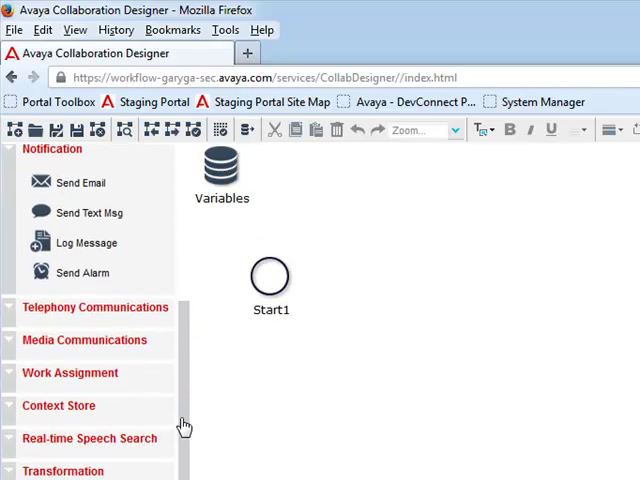
left_click(95, 307)
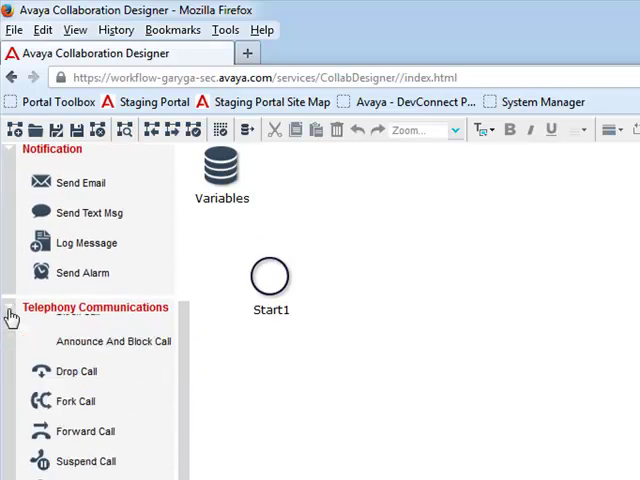
scroll("down", 3)
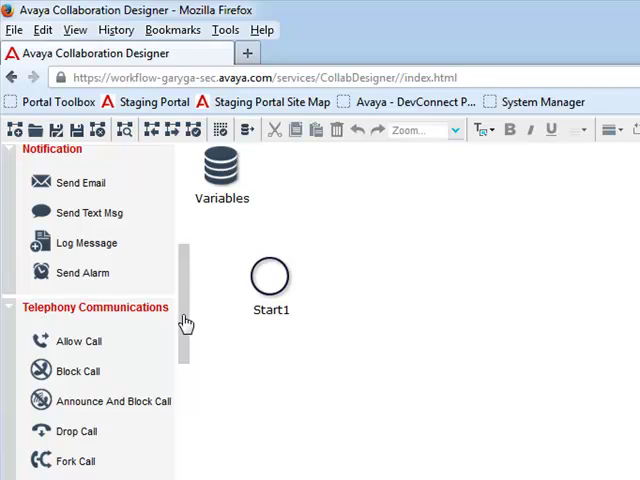
scroll("down", 3)
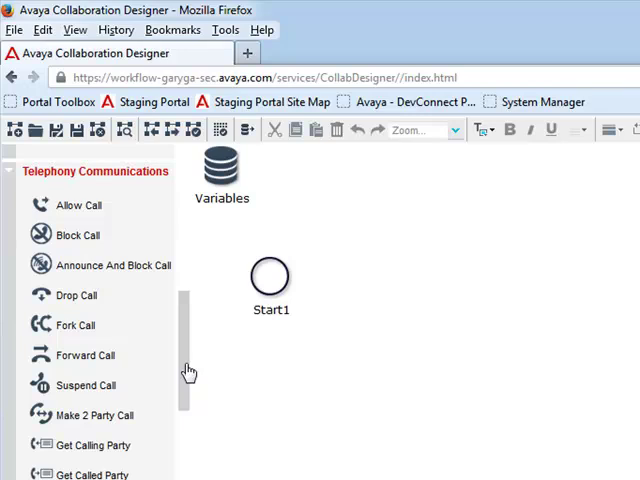
scroll("down", 3)
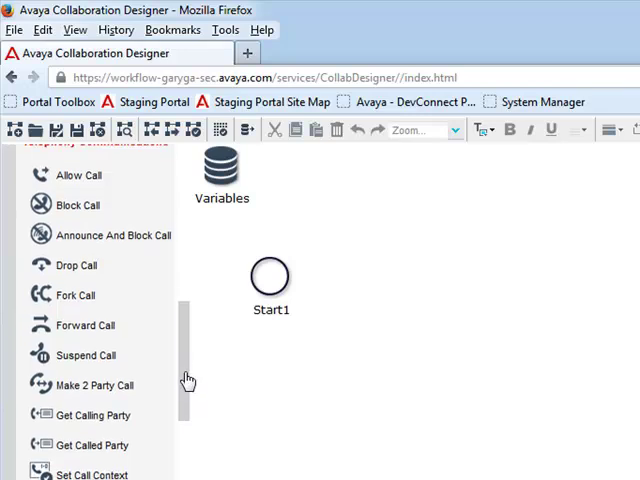
scroll("down", 3)
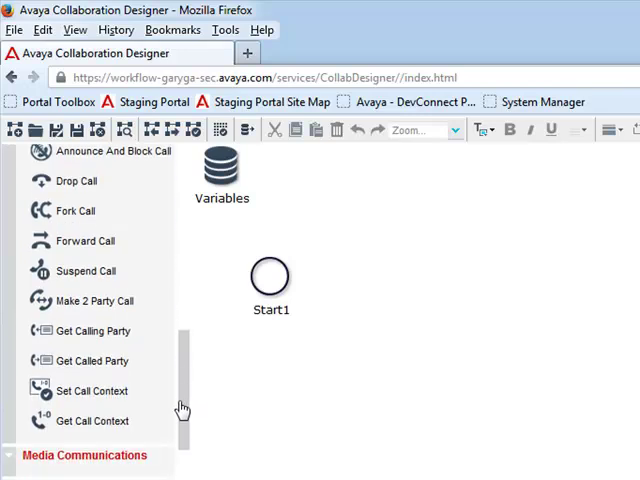
scroll("down", 3)
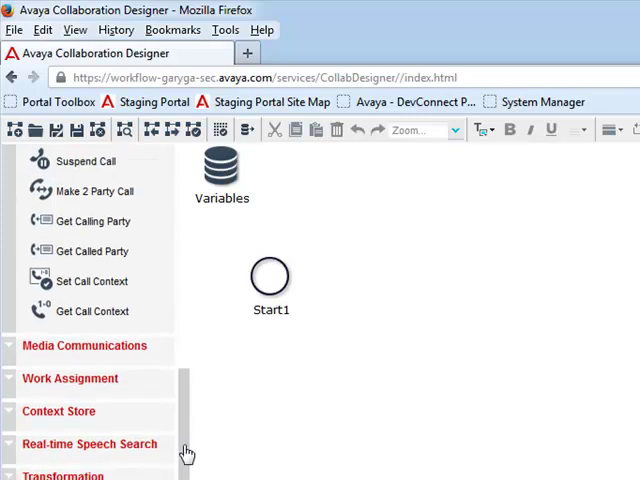
- Expand the Media Communications and Context Store groups in the palette
left_click(85, 345)
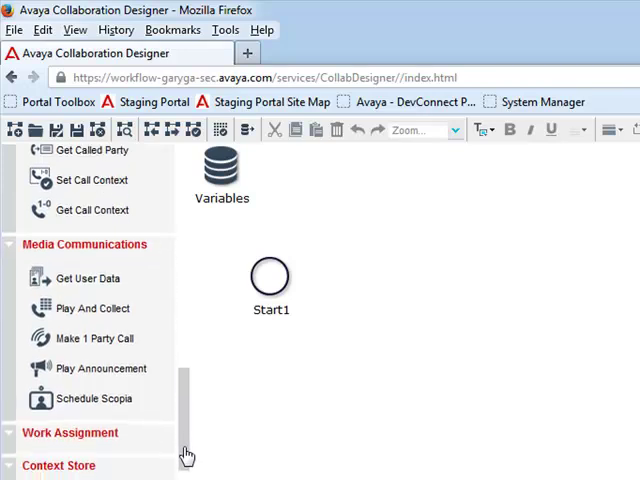
scroll("down", 3)
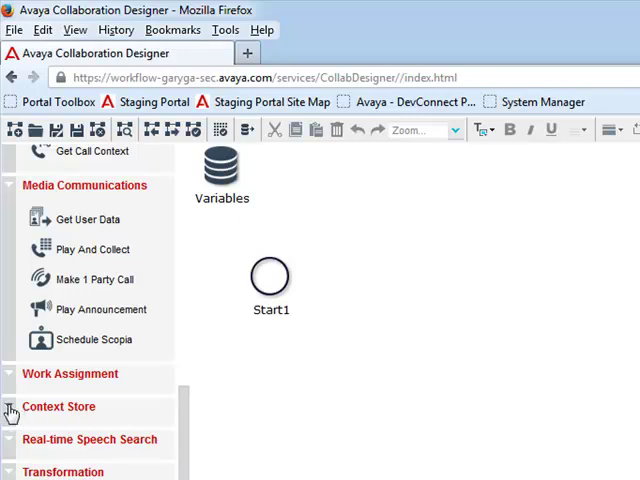
left_click(58, 406)
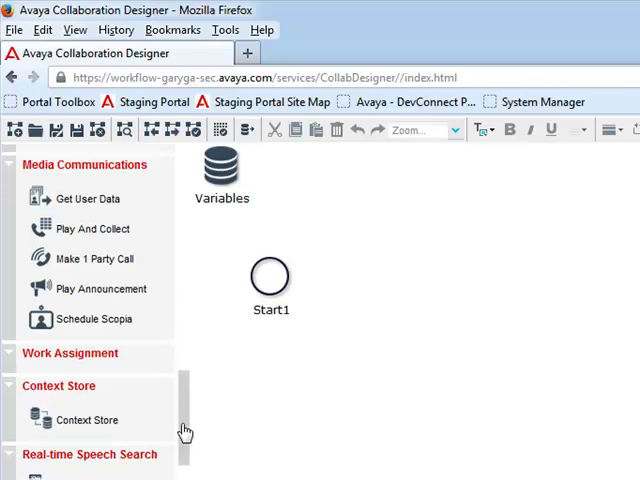
scroll("down", 3)
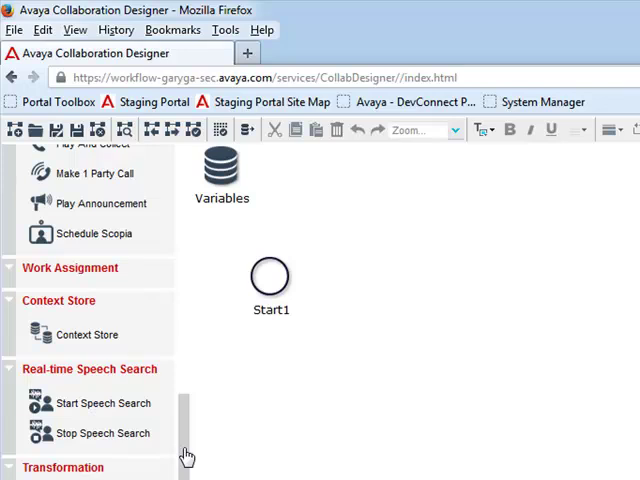
scroll("down", 3)
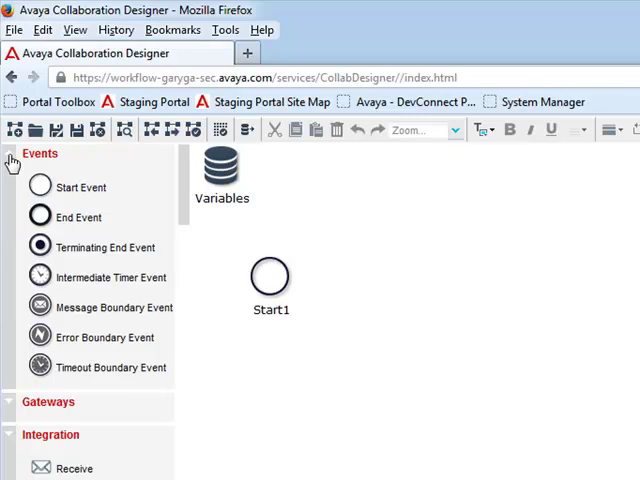
mouse_move(98, 223)
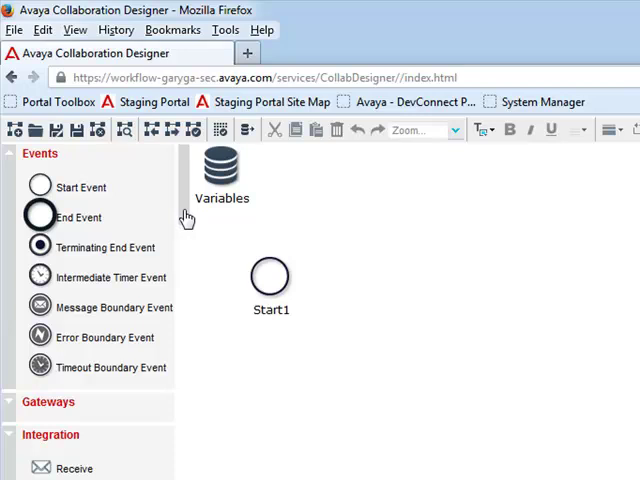
- Scroll the palette to inspect the Events group's start, end and terminating end events
scroll("down", 3)
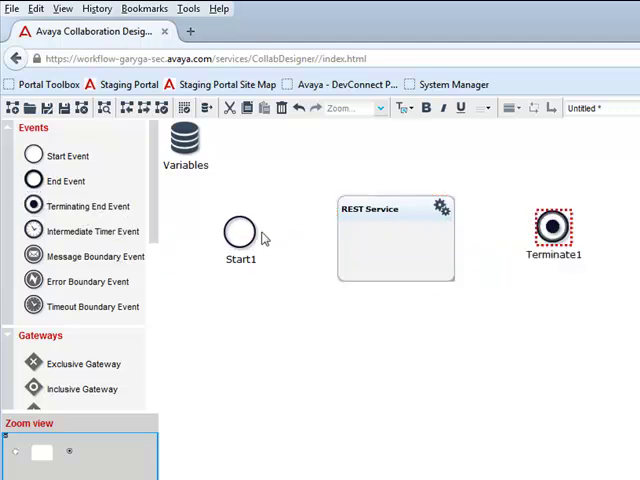
- Link Start1 to the REST Service task, and REST Service to Terminate1
left_click_drag(255, 232, 345, 237)
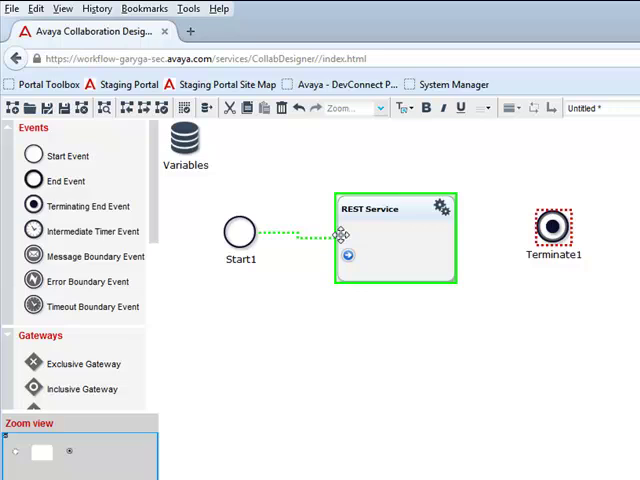
left_click_drag(348, 255, 548, 230)
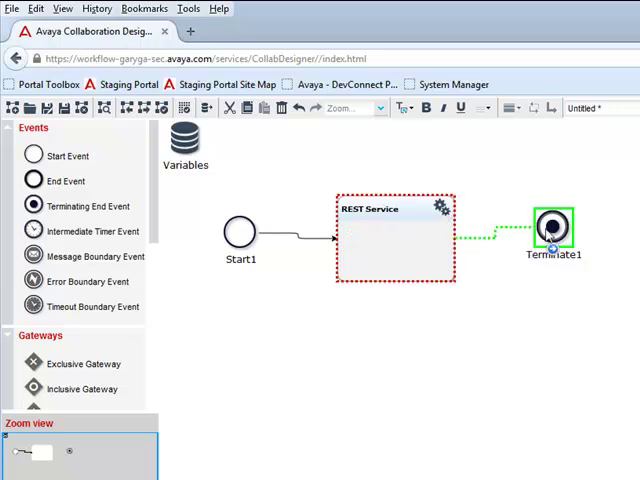
left_click(551, 232)
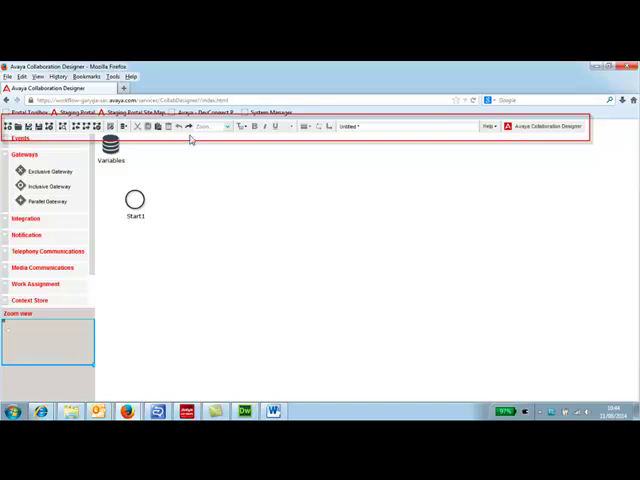
mouse_move(575, 133)
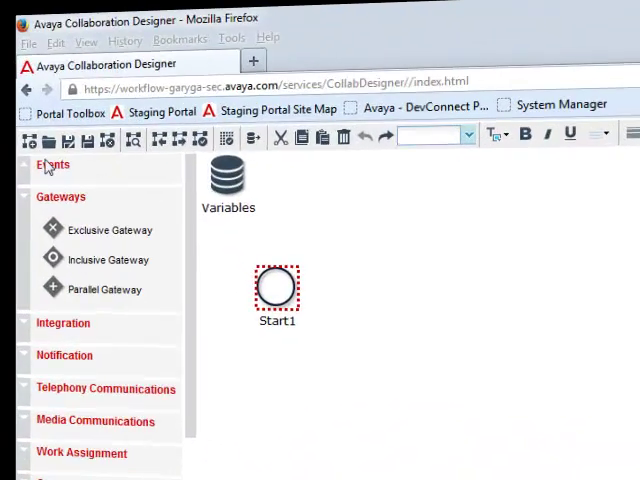
mouse_move(74, 140)
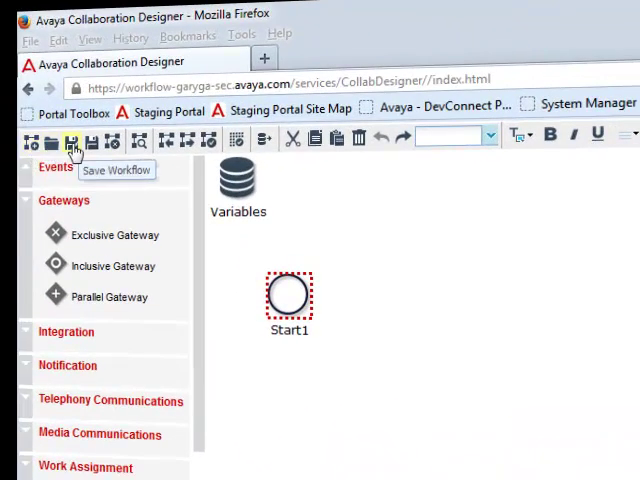
mouse_move(295, 175)
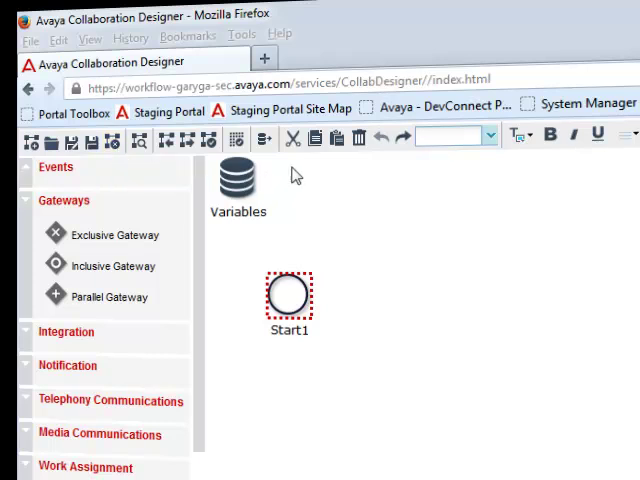
mouse_move(335, 138)
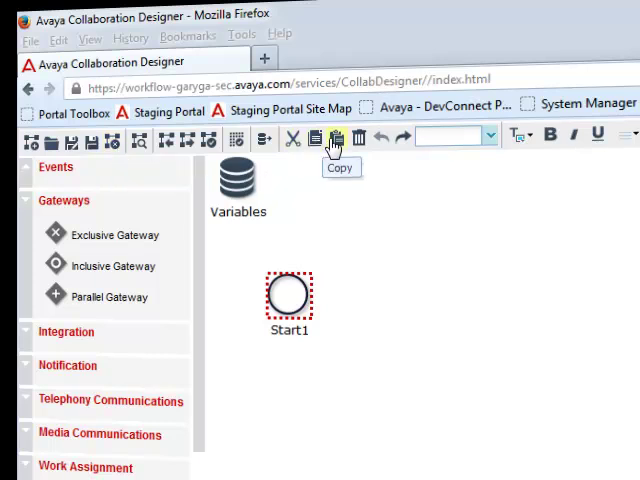
mouse_move(404, 137)
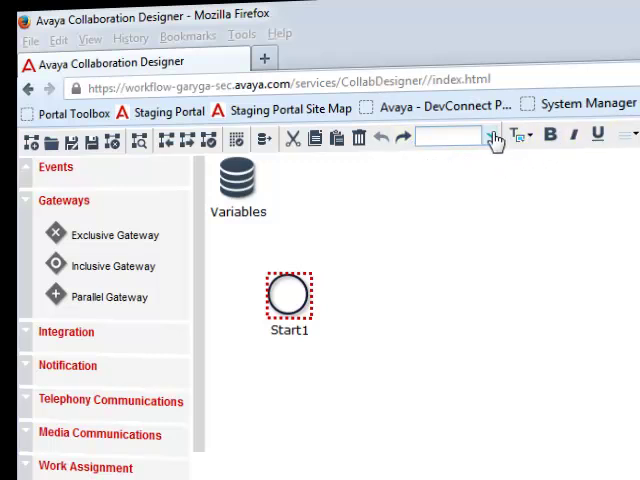
left_click(494, 137)
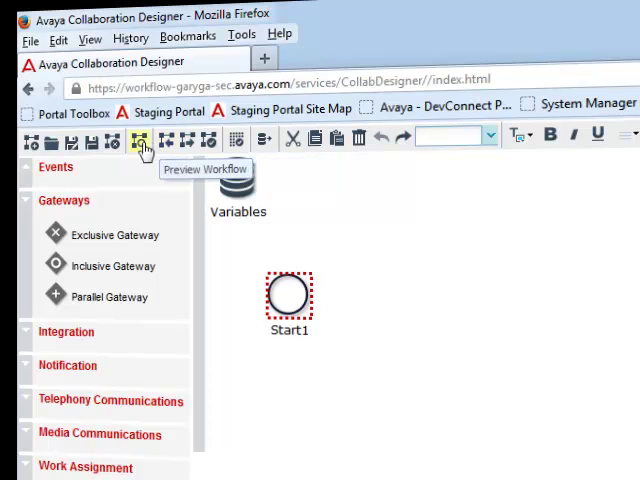
mouse_move(211, 145)
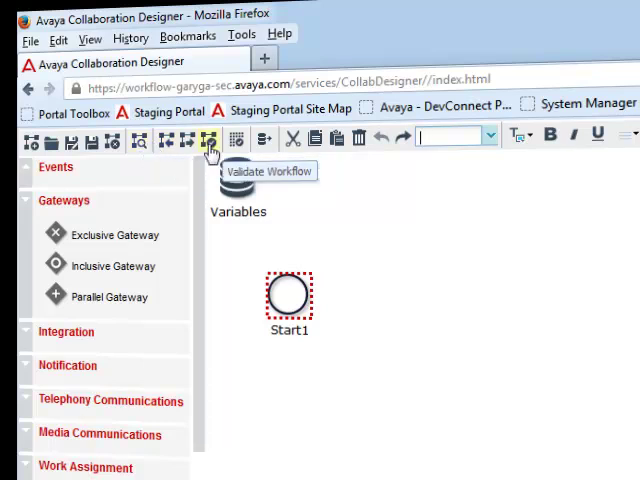
mouse_move(264, 139)
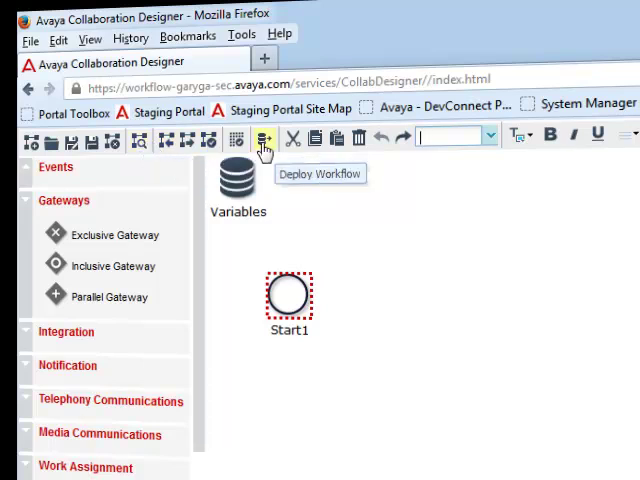